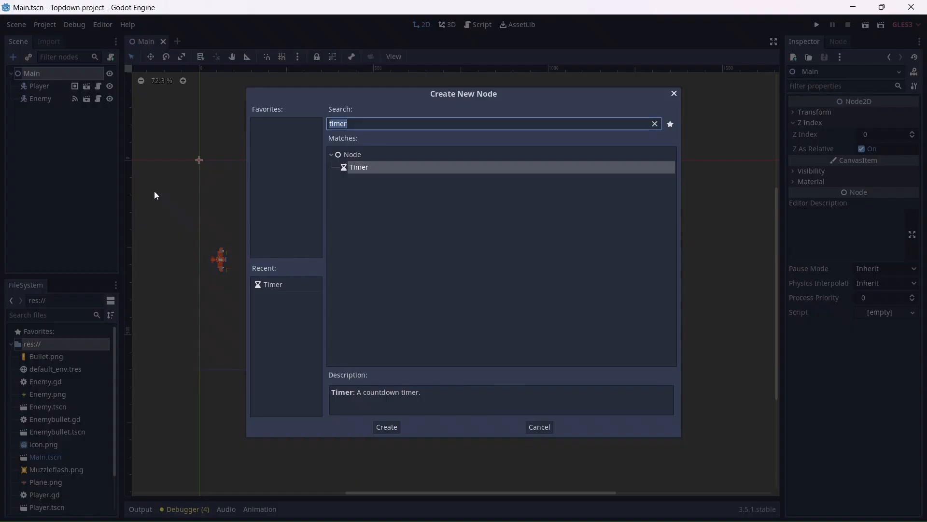
Step: Add a Timer node to the Main scene, to be named Spawntimer
click(385, 426)
text(Spawntimer)
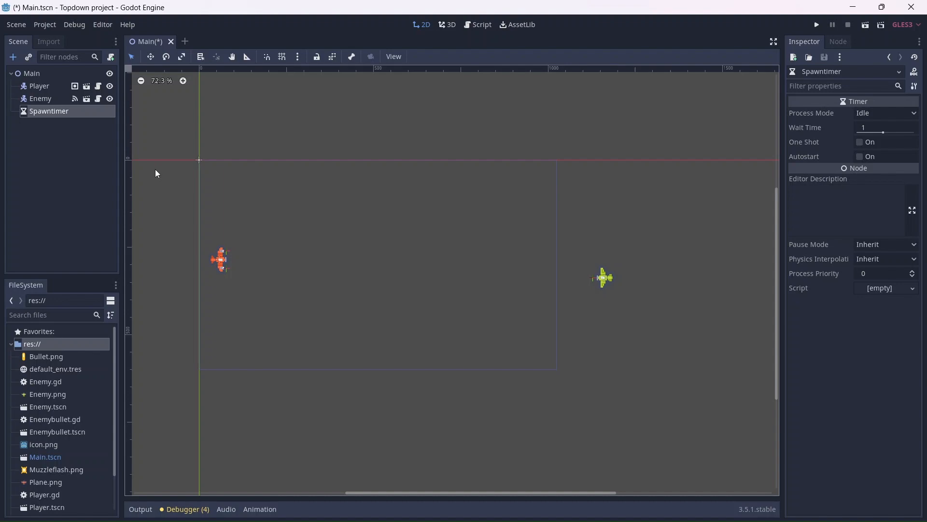
Step: Attach Main.gd and declare var Enemy preloading res://Enemy.tscn
click(32, 73)
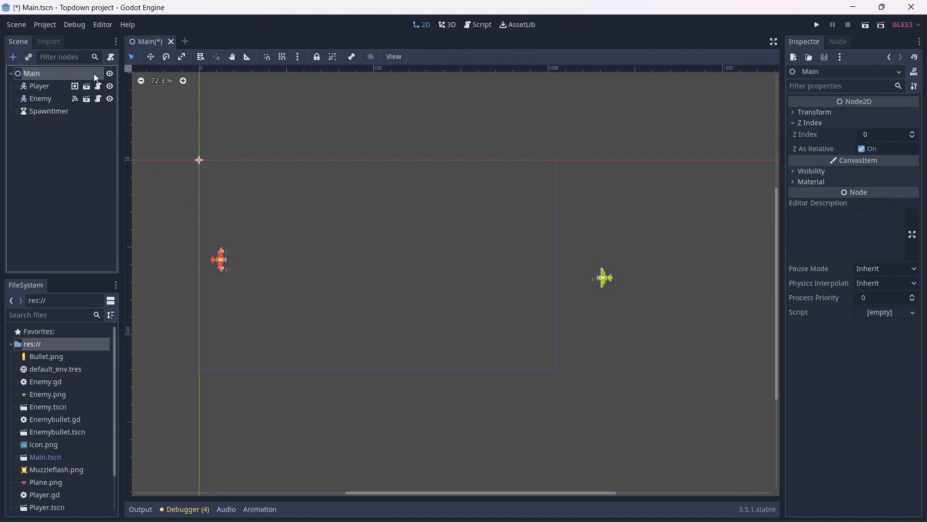
click(481, 25)
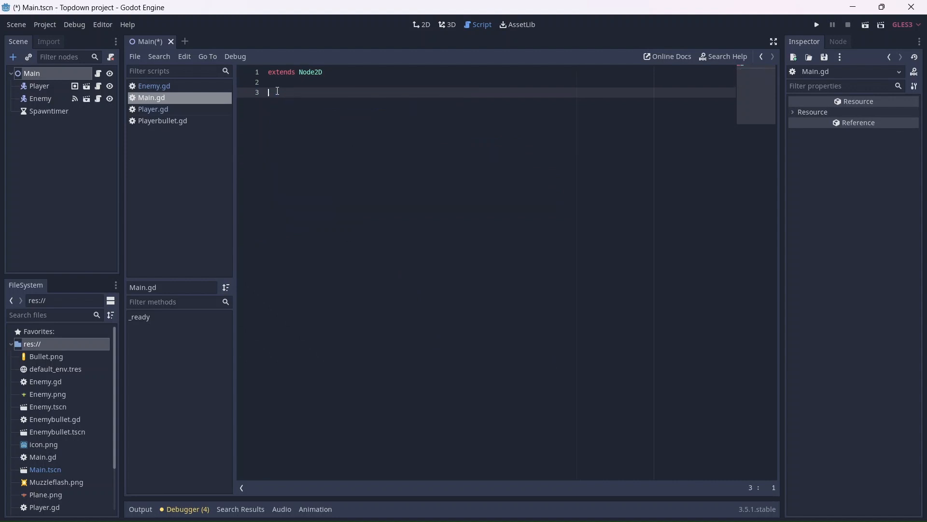
text(var Enem)
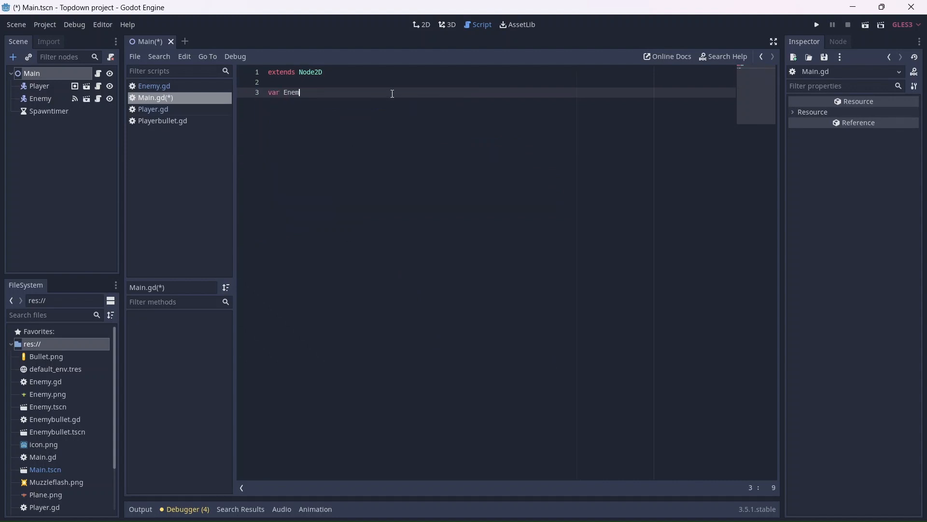
text(= preload()
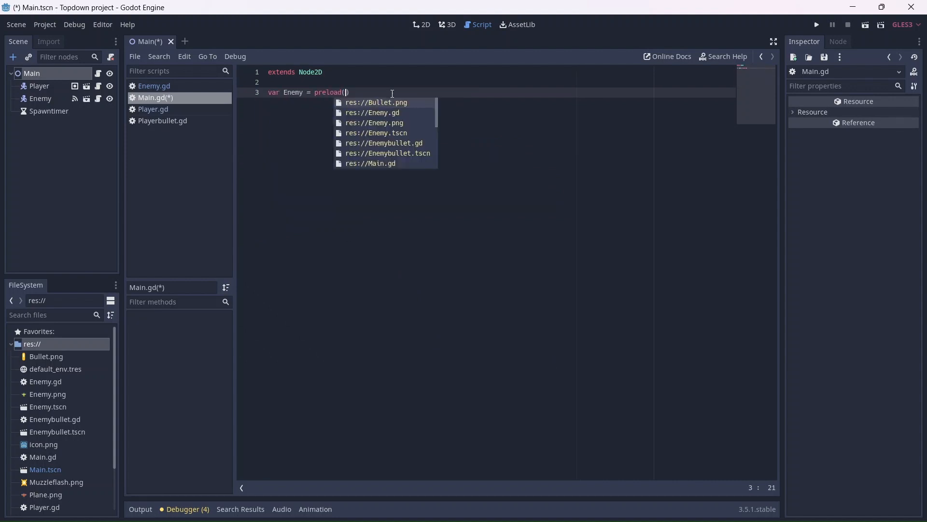
click(377, 132)
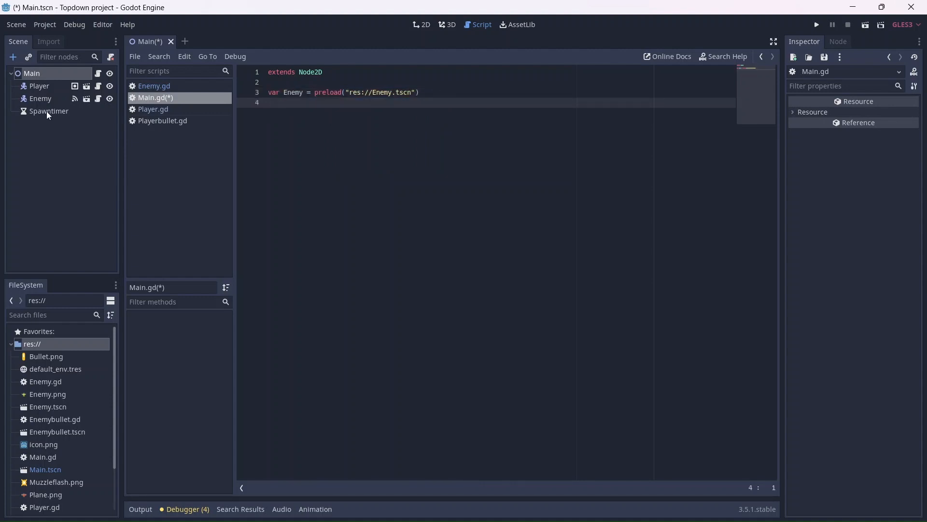
Step: Connect Spawntimer's timeout to Main and create var enemy = Enemy.instance() in the handler
double_click(823, 99)
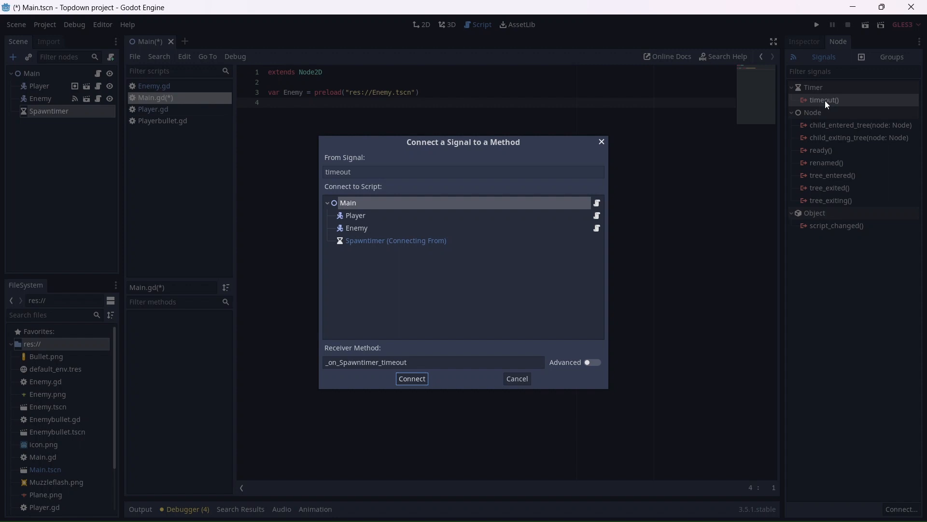
click(411, 378)
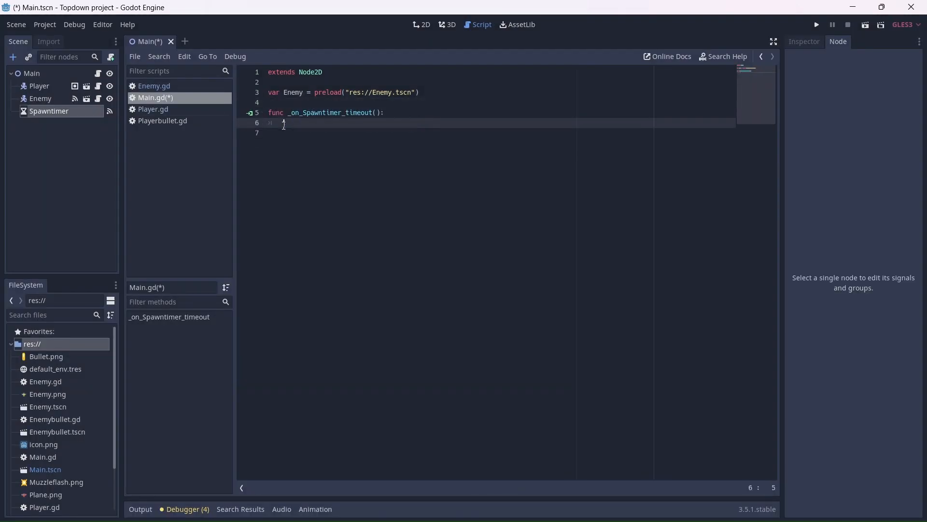
text(var enemy = Enemy.)
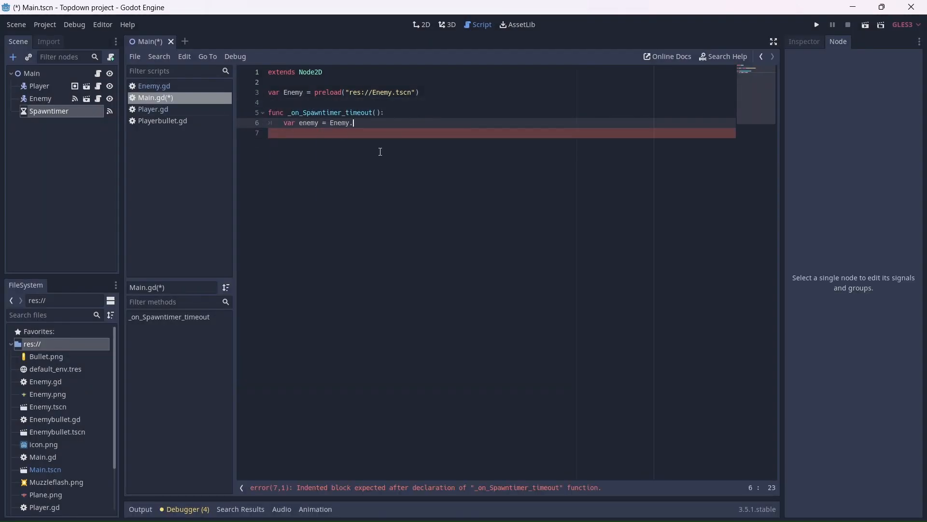
text(instance())
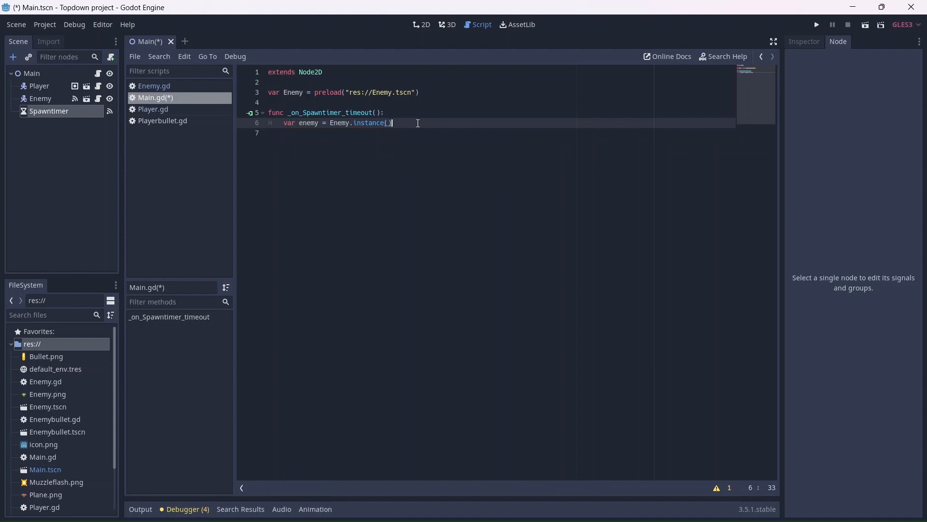
key(Return)
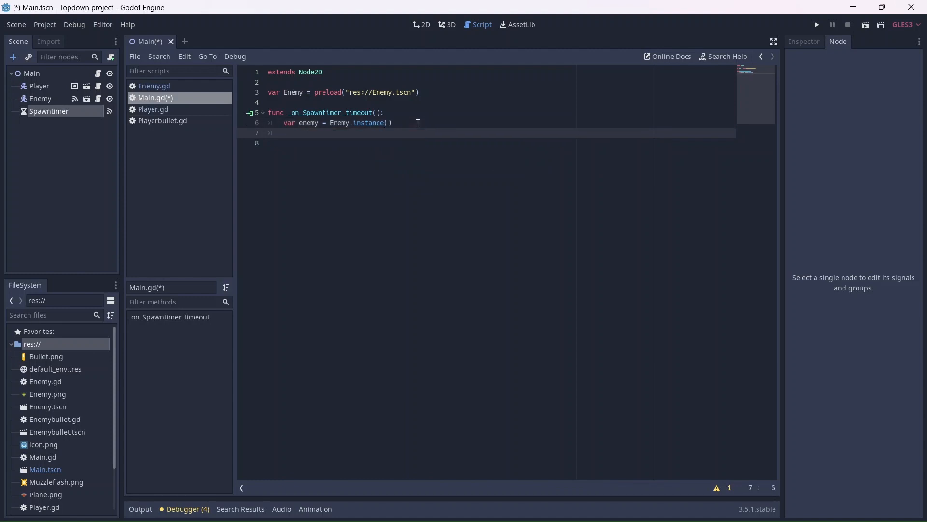
click(421, 24)
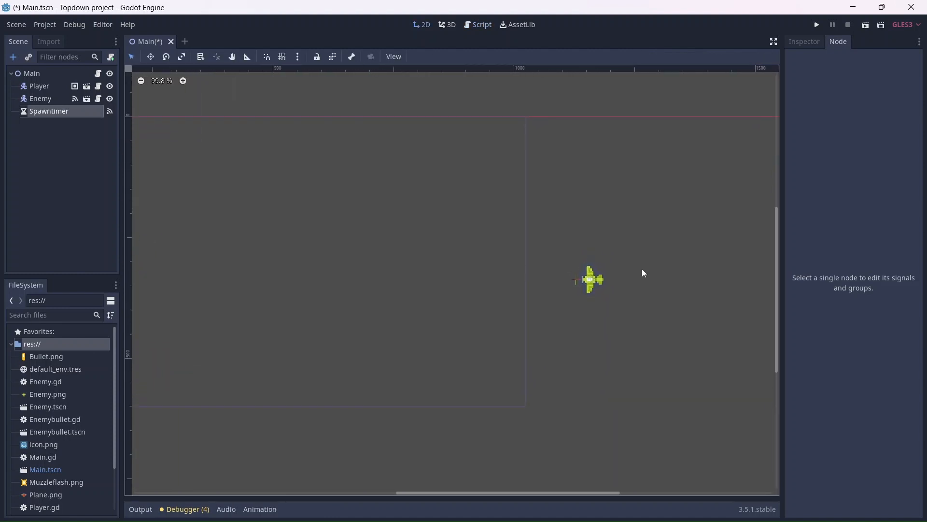
scroll(up, 3)
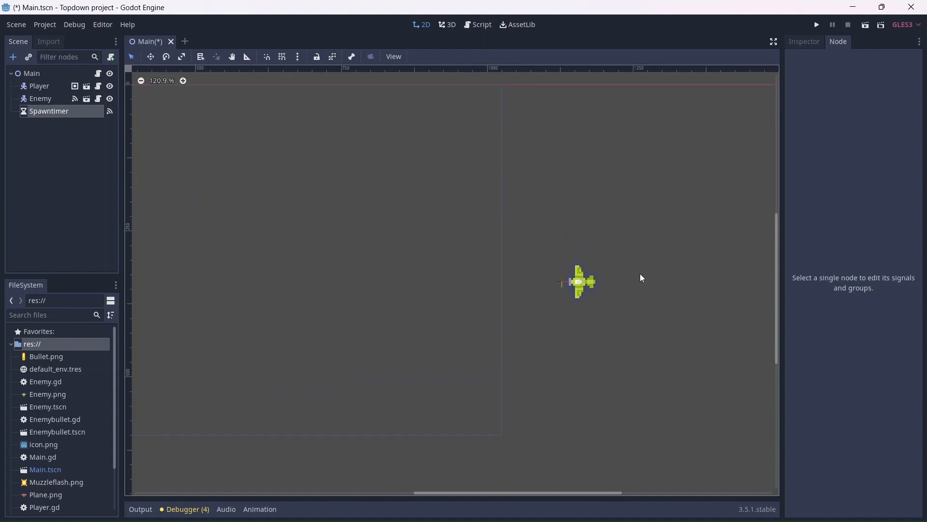
mouse_move(340, 121)
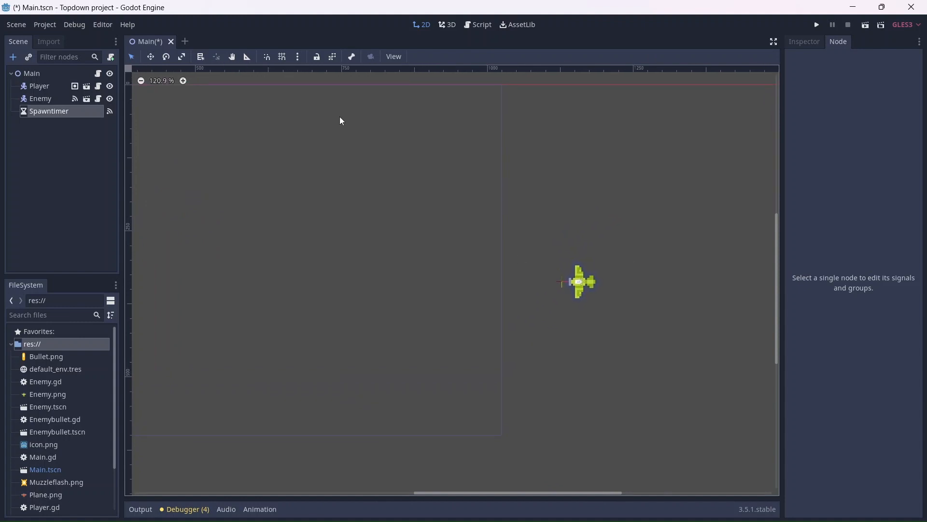
click(282, 56)
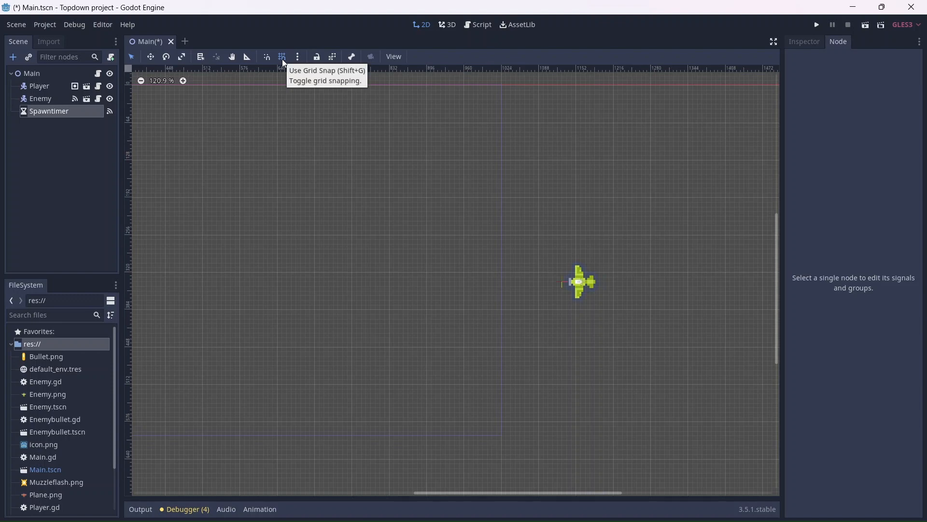
mouse_move(482, 31)
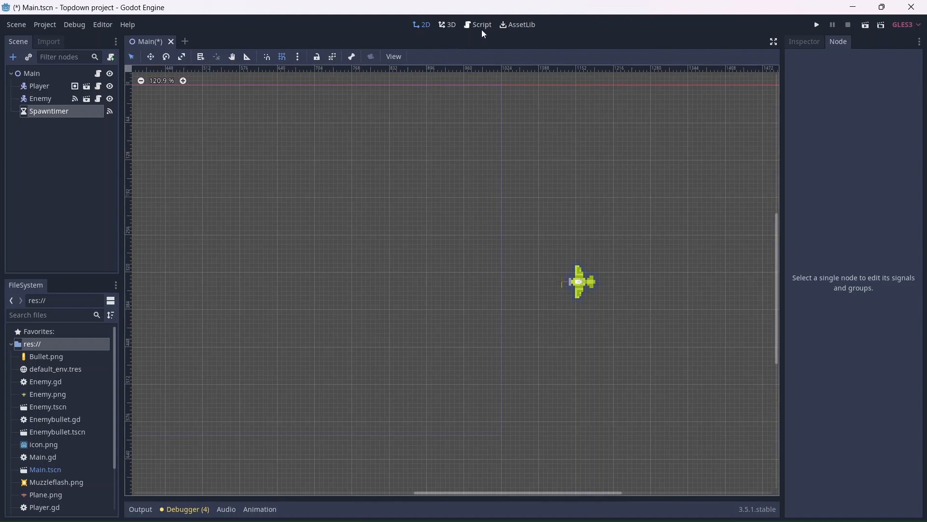
click(481, 24)
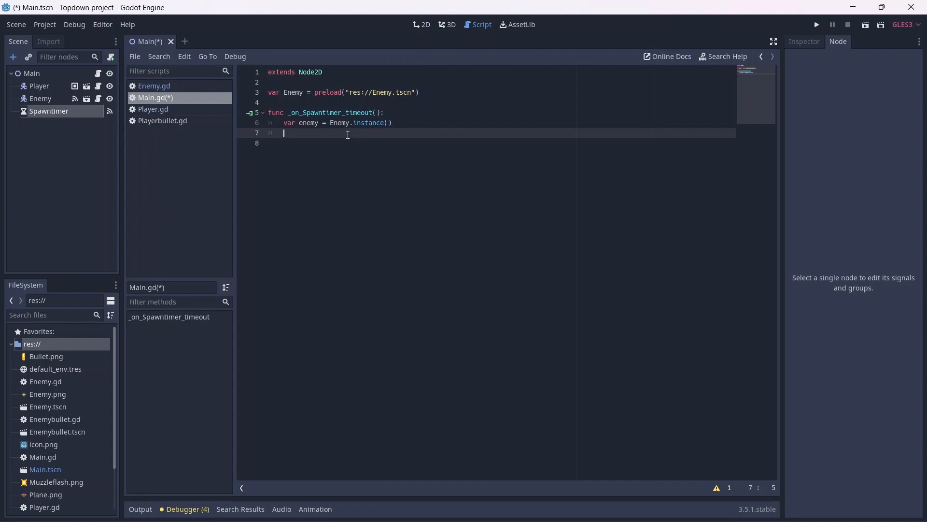
Step: Set the enemy position to Vector2 with x rand_range(1024, 1024) and y rand_range from 100
text(enemy.position =)
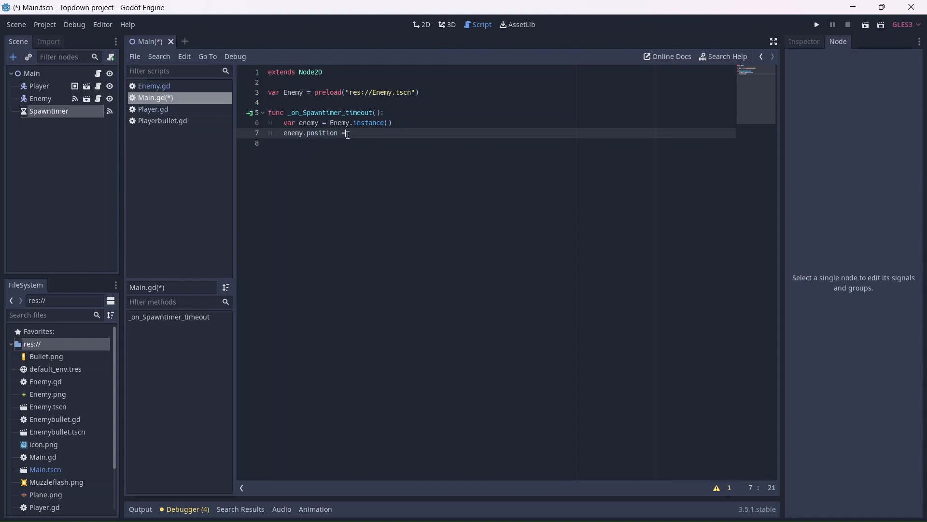
text(Vector2)
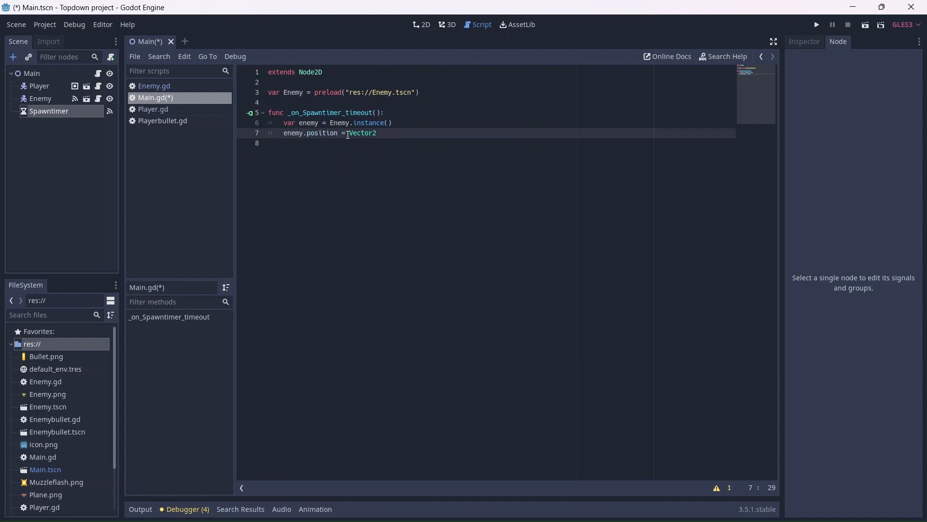
text((rand_range())
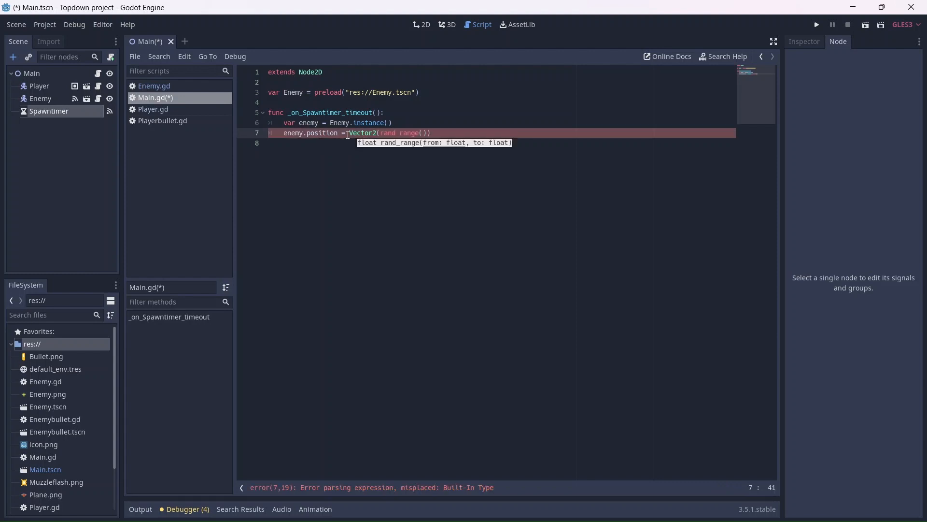
text(1024, 1024)
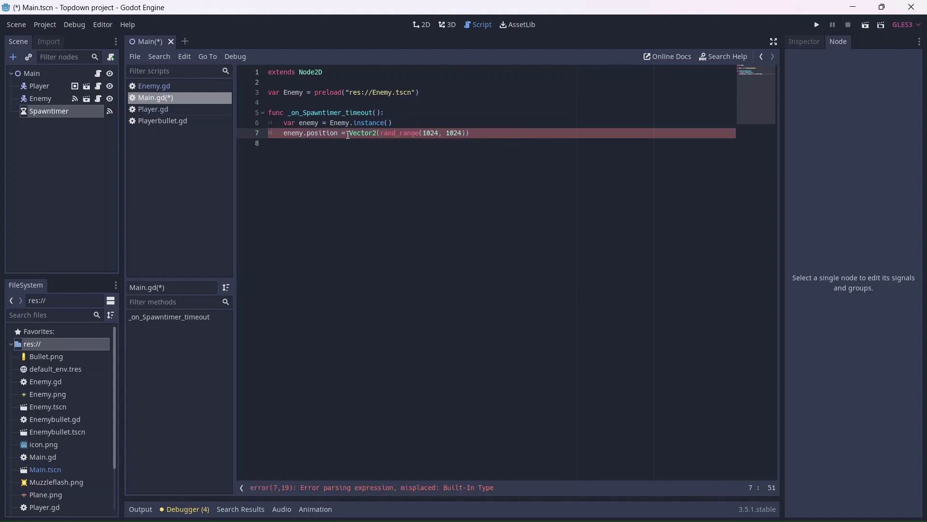
text(, rand_range()
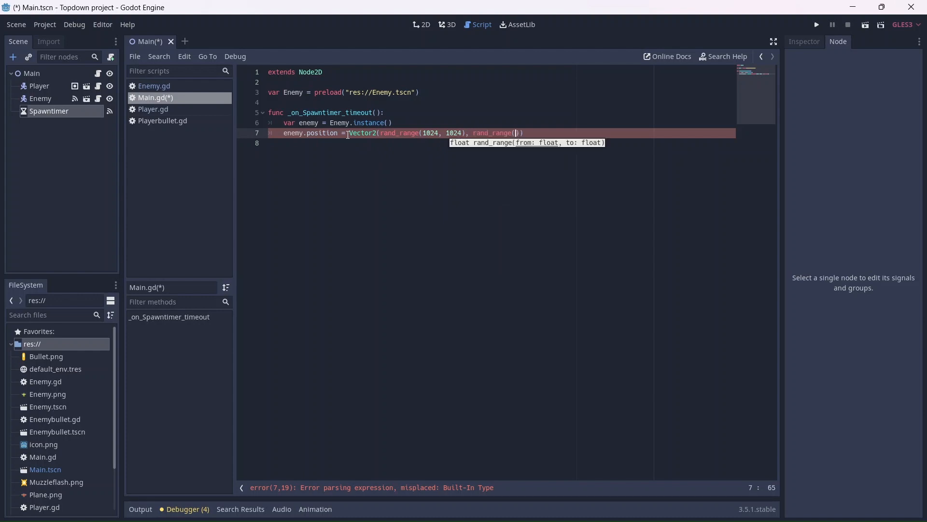
text(100, 550)
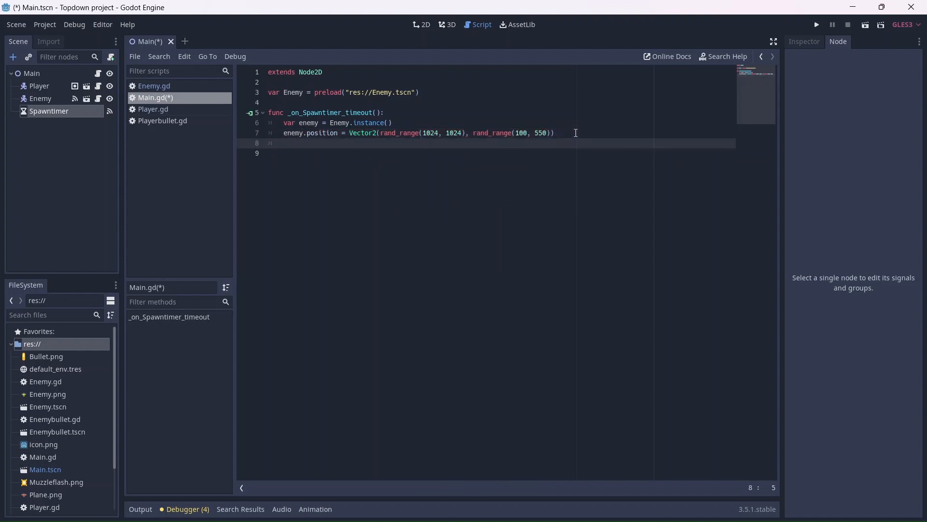
Step: Add the enemy to the scene with add_child(enemy)
text(add_child(enemy))
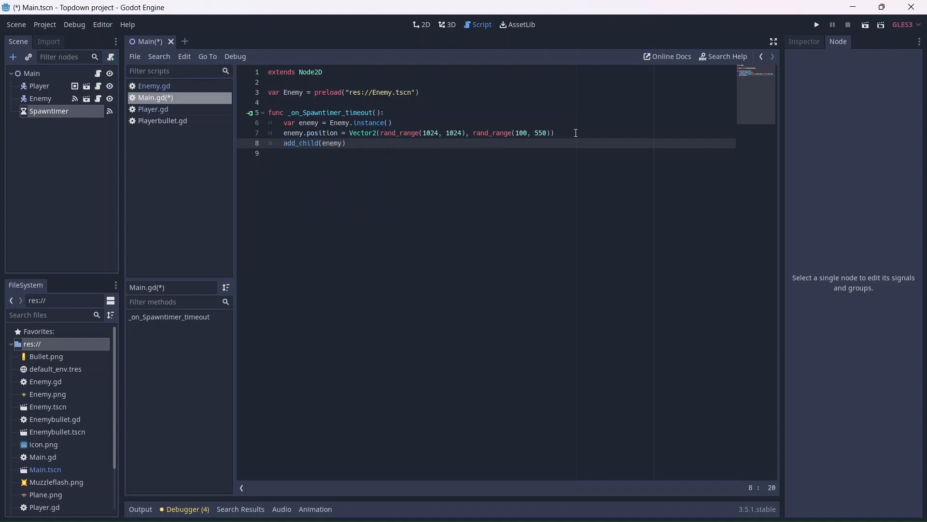
Step: Select Spawntimer in the 2D view, enable Autostart, and begin attaching a script to it
click(422, 24)
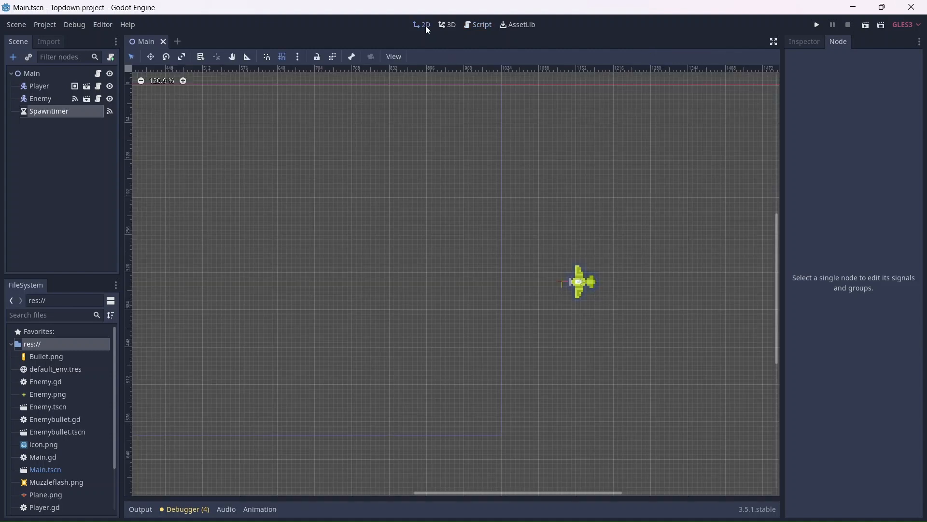
click(48, 111)
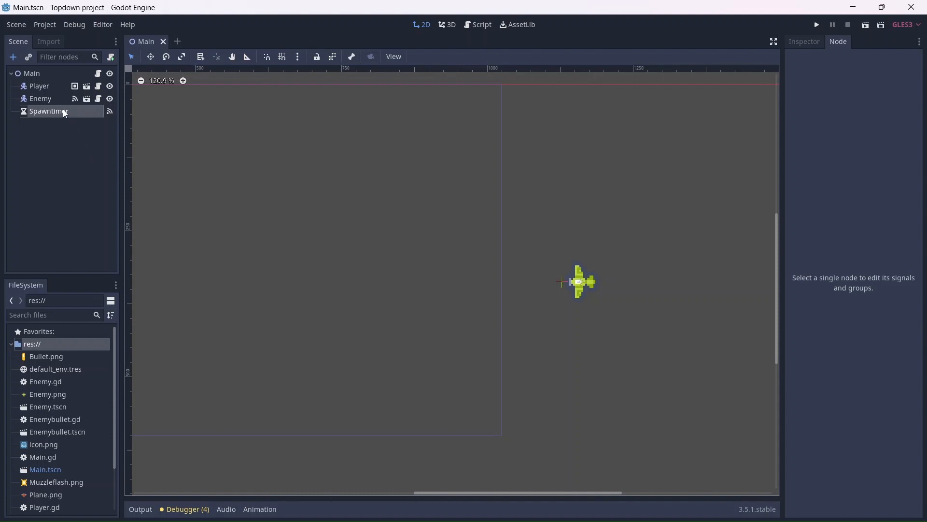
click(48, 111)
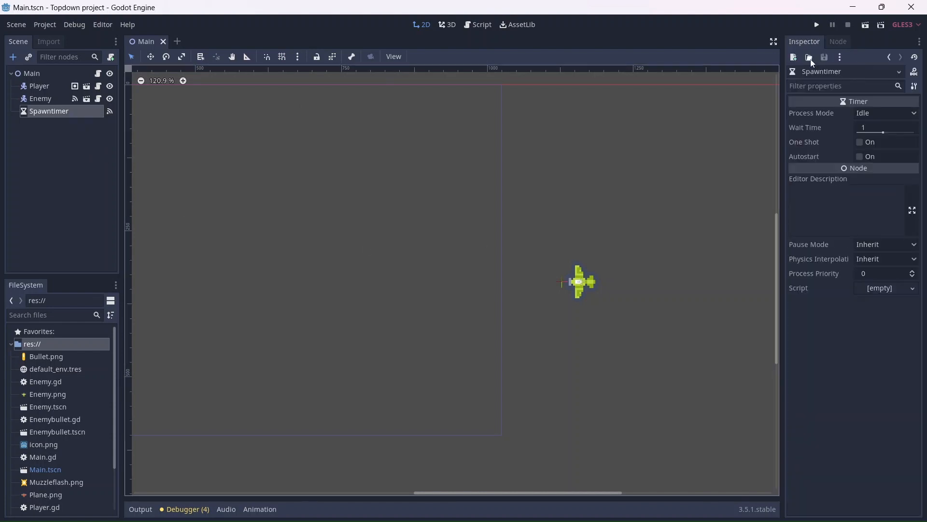
click(816, 24)
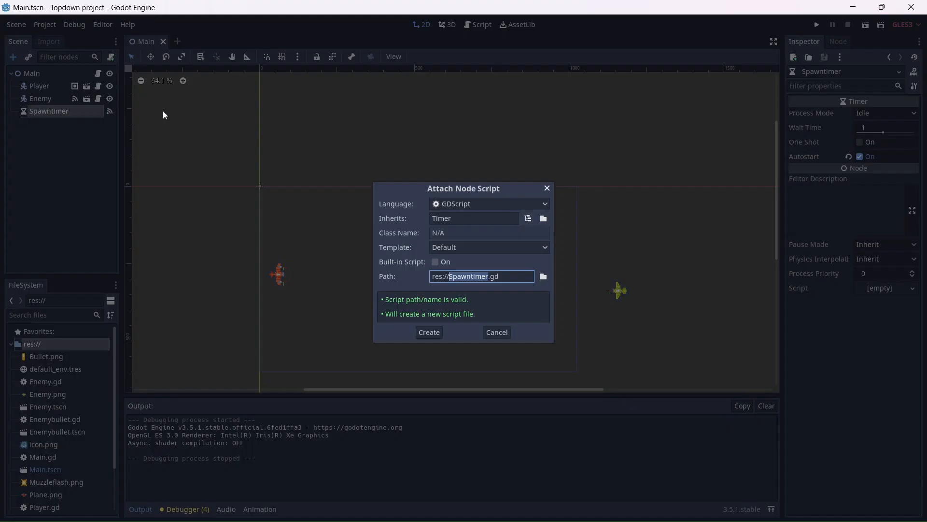
Step: Create Spawntimer.gd declaring var mintime = 1 and var maxtime = 5
click(428, 331)
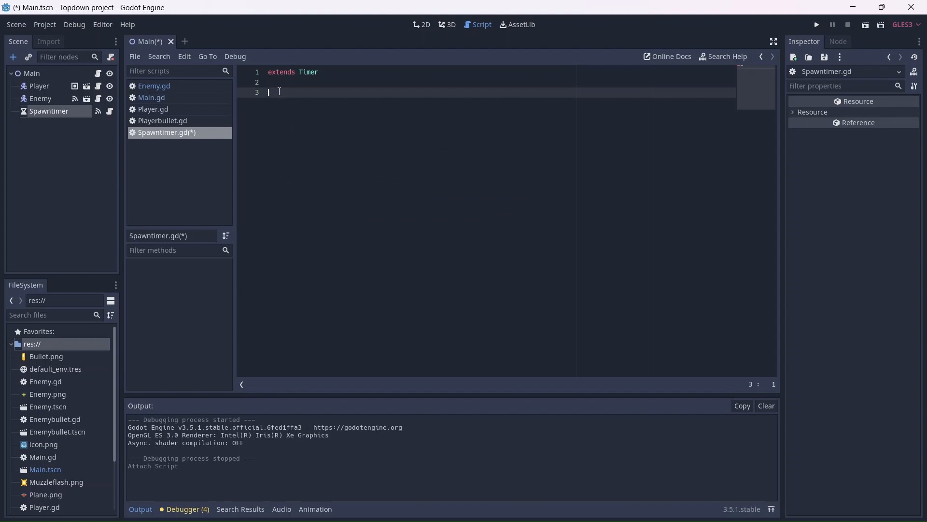
text(var)
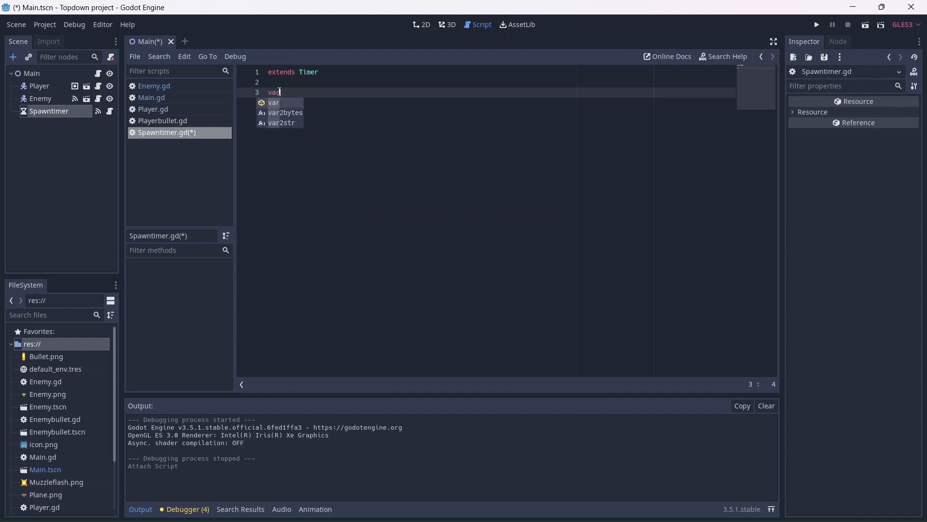
text(mintime)
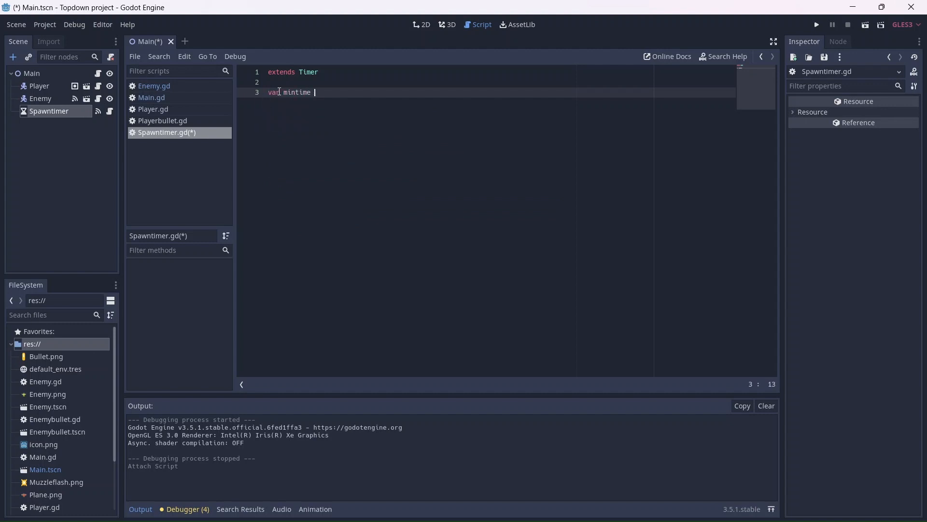
text(= 1)
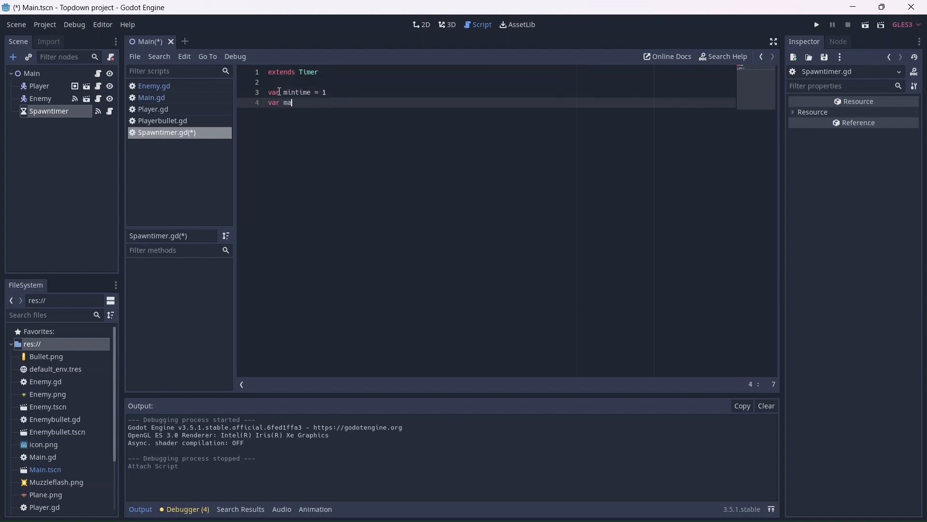
text(xtime =)
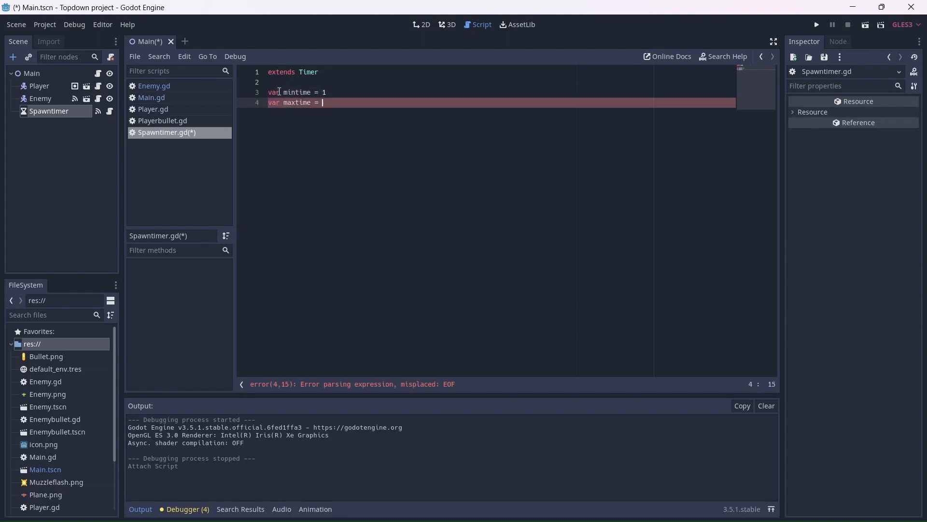
text(5)
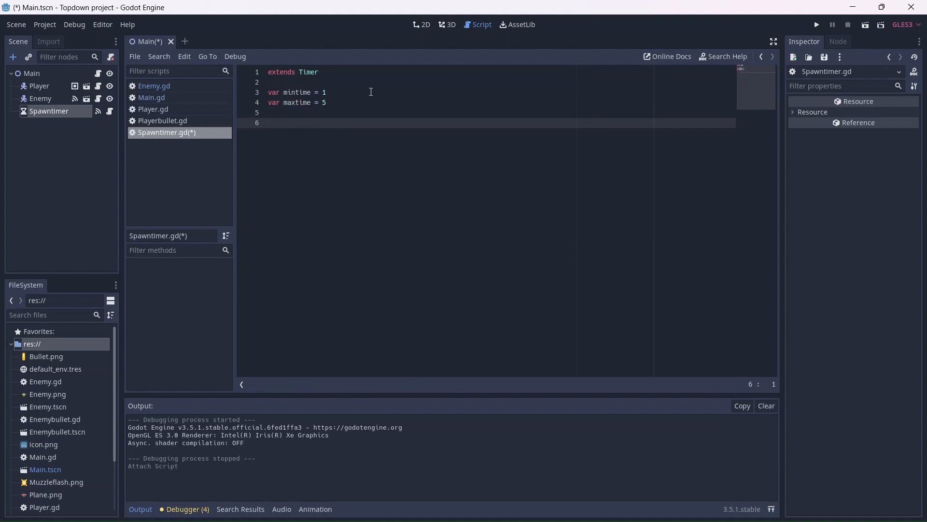
Step: Write _ready() calling spawntime() and connect("timeout", self, "spawntime")
click(269, 122)
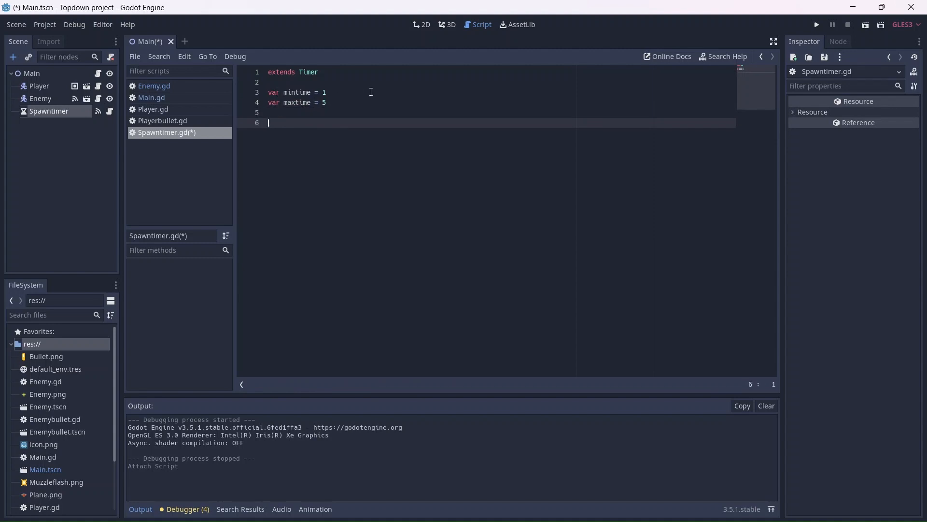
text(func)
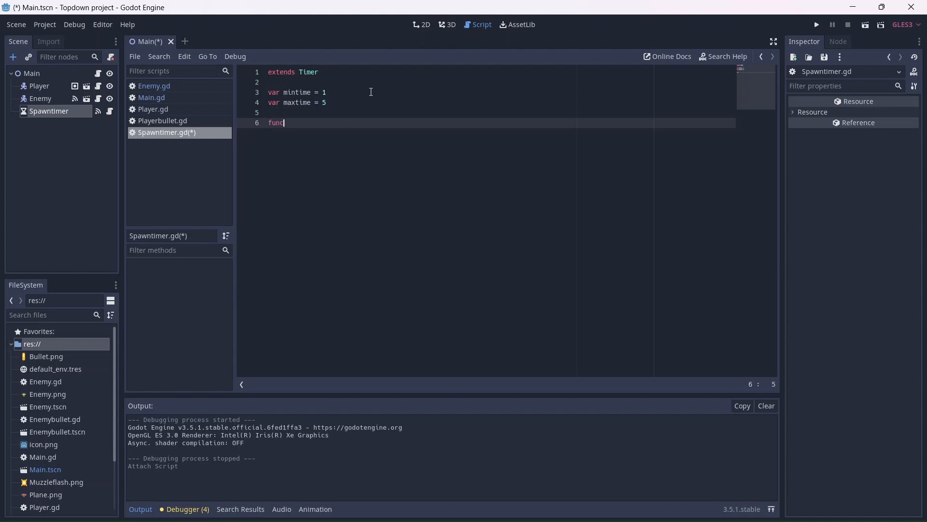
text(_ready():)
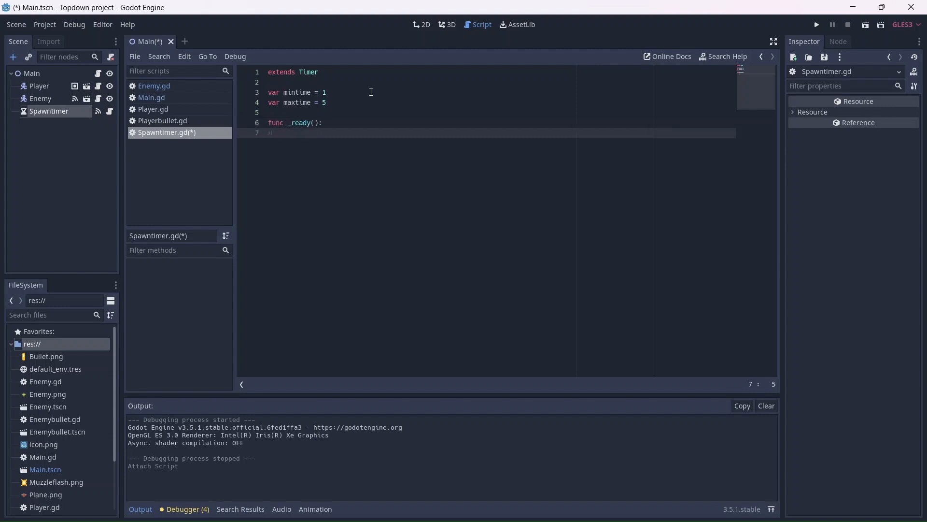
text(spawntime())
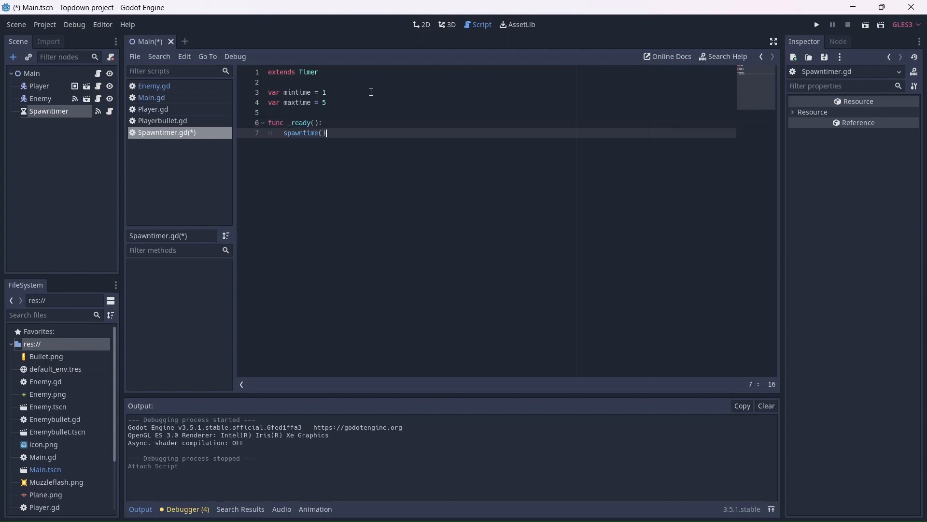
text(connect("timeou)
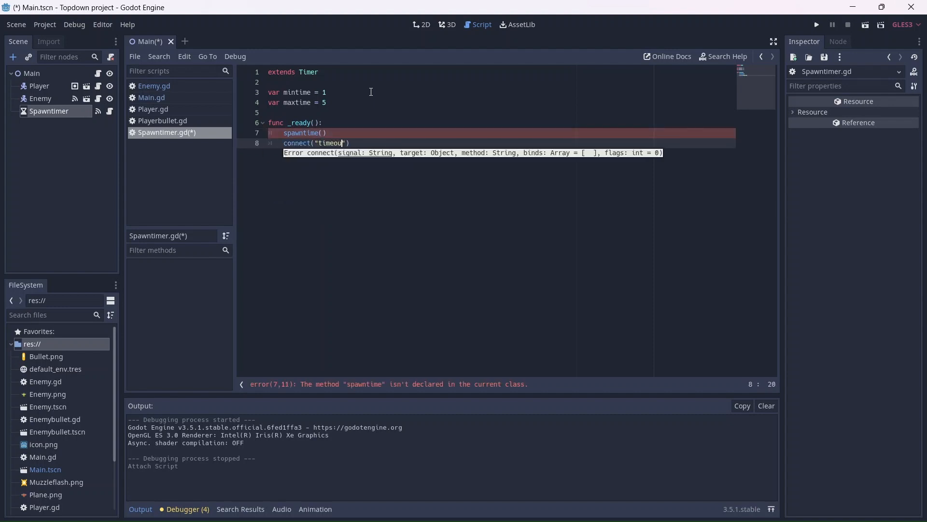
text(, self, "")
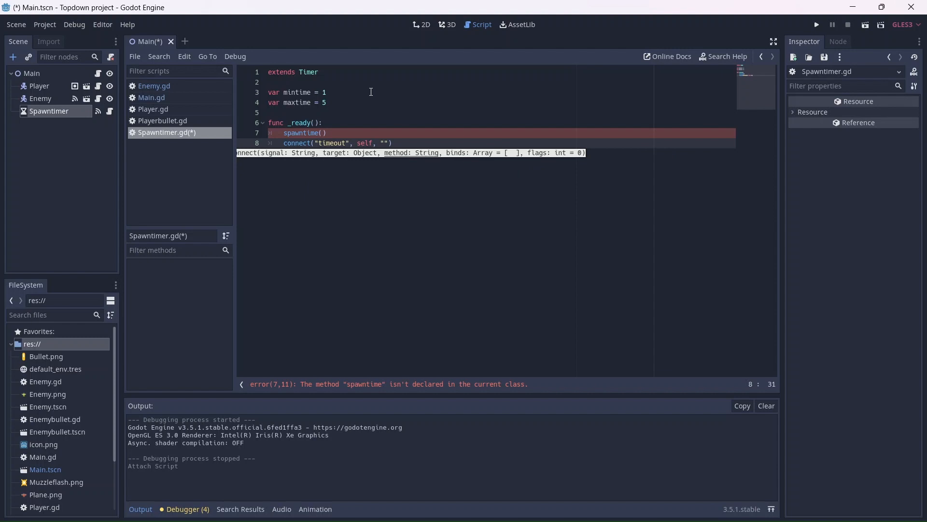
text(spawntime)
text(set_wait_time(rand_range(mintime, maxtime)))
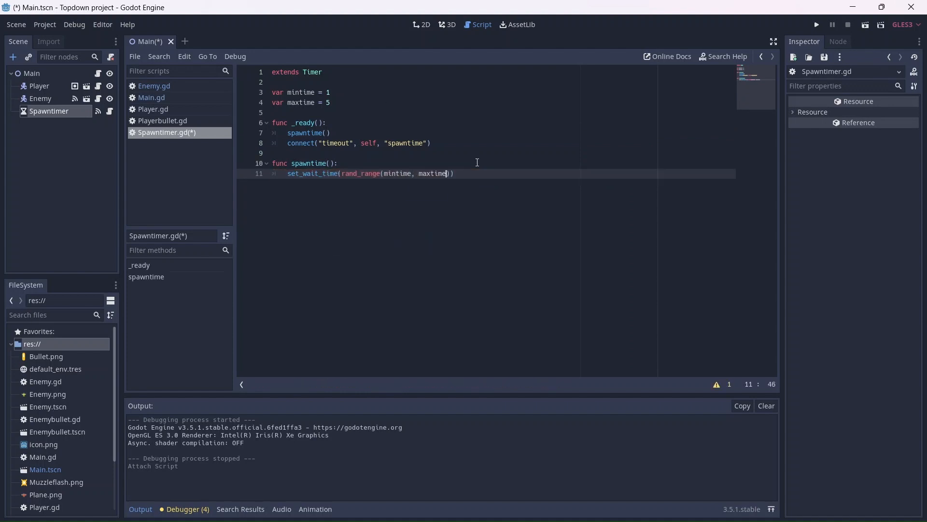
Step: Run the game to test the random enemy spawning
click(817, 25)
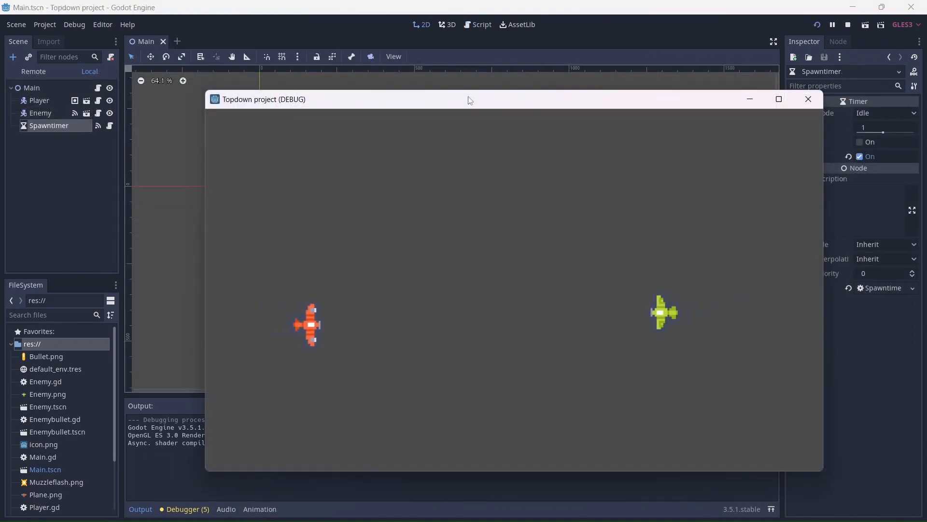